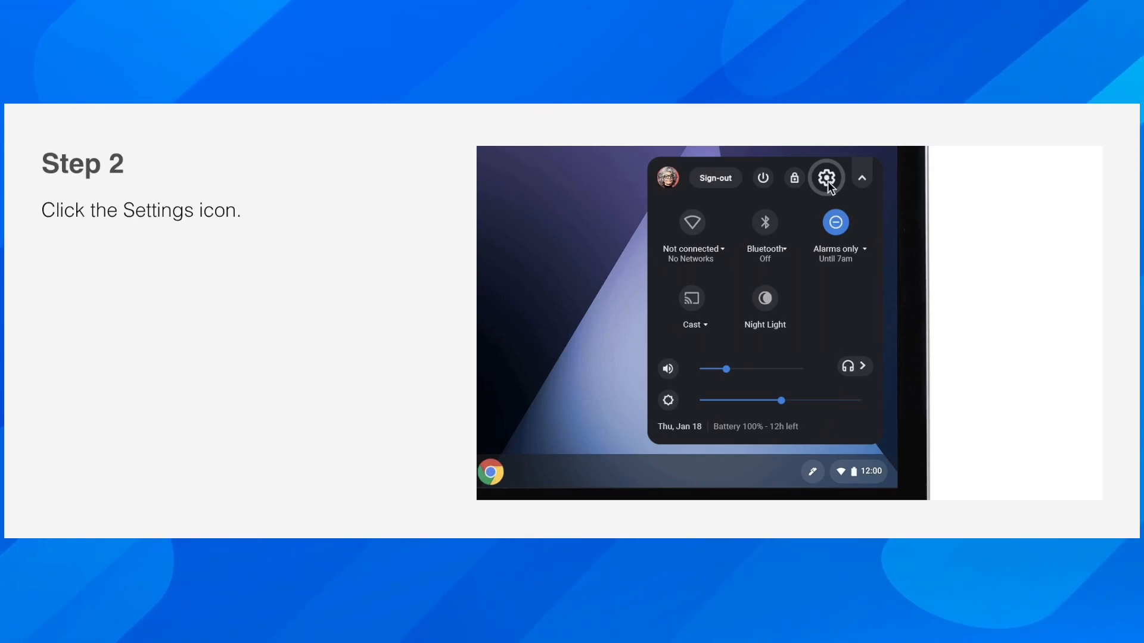
Step: Advance the slideshow from the Settings-icon step to the step turning on Google Play Store
click(827, 177)
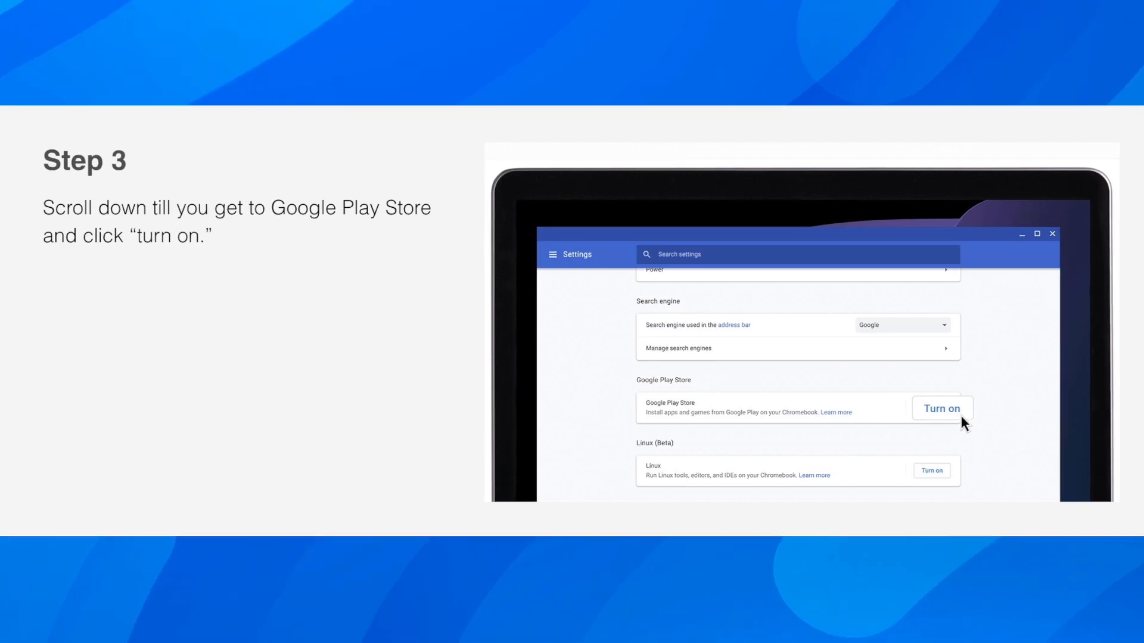
Step: Advance through the terms-of-service step to the final slide showing the Play Store home
click(941, 408)
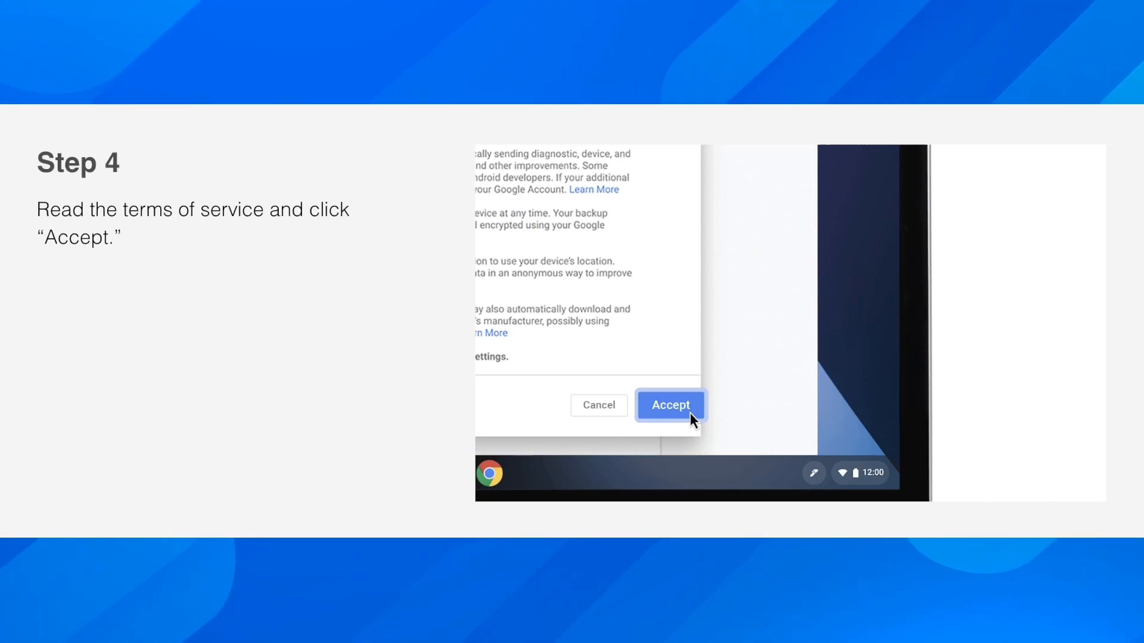
click(669, 405)
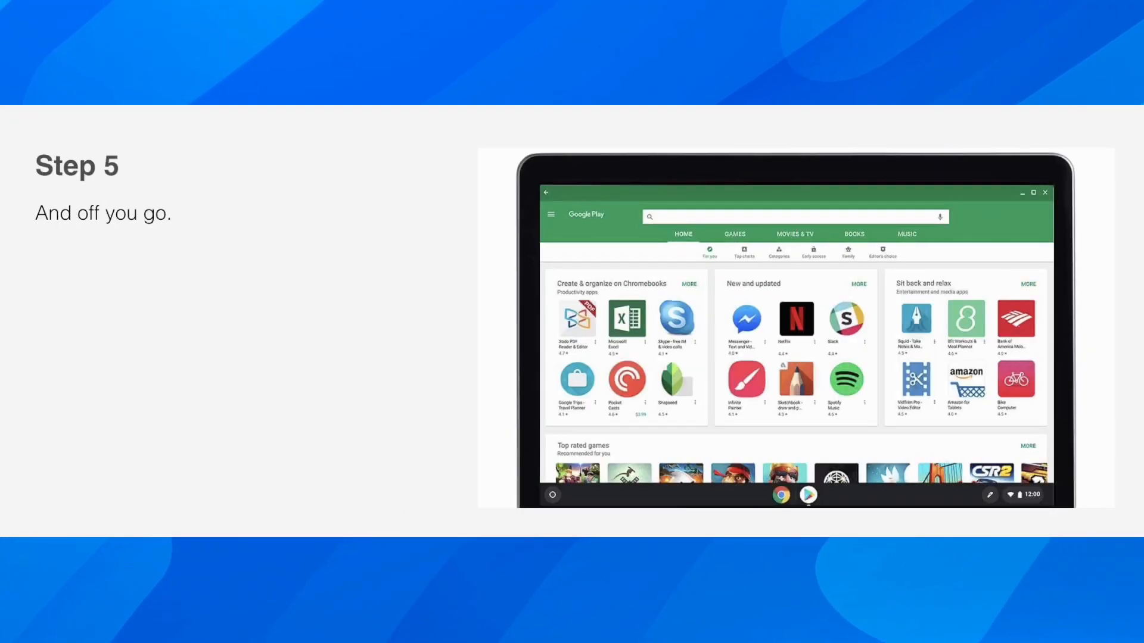